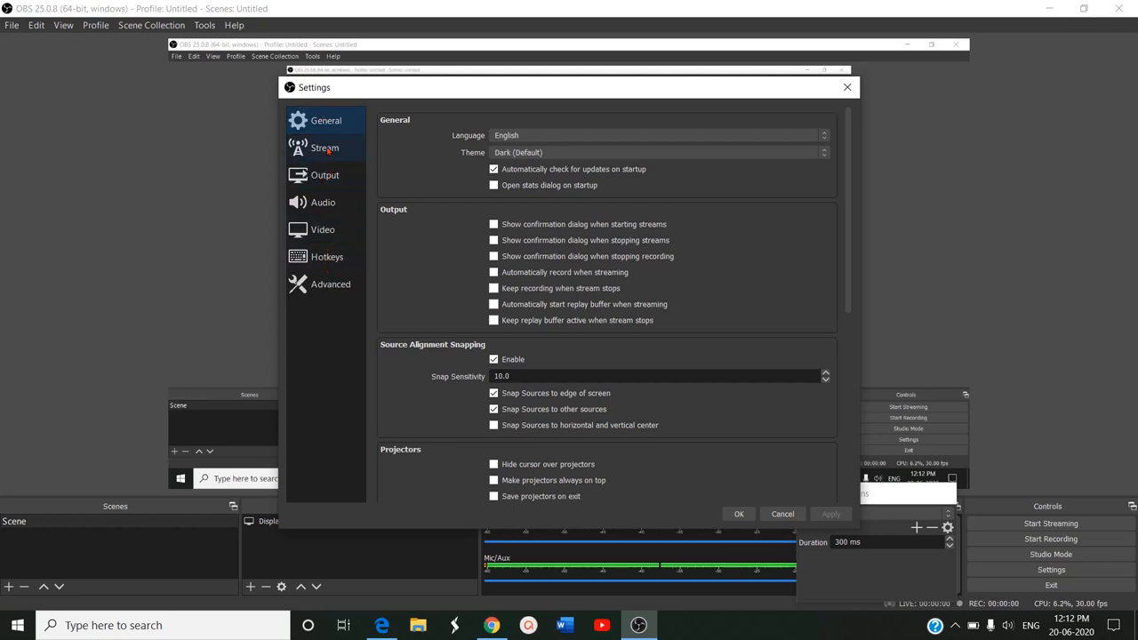
# Step: Preview the advanced output settings, then go back to General settings
pyautogui.click(324, 174)
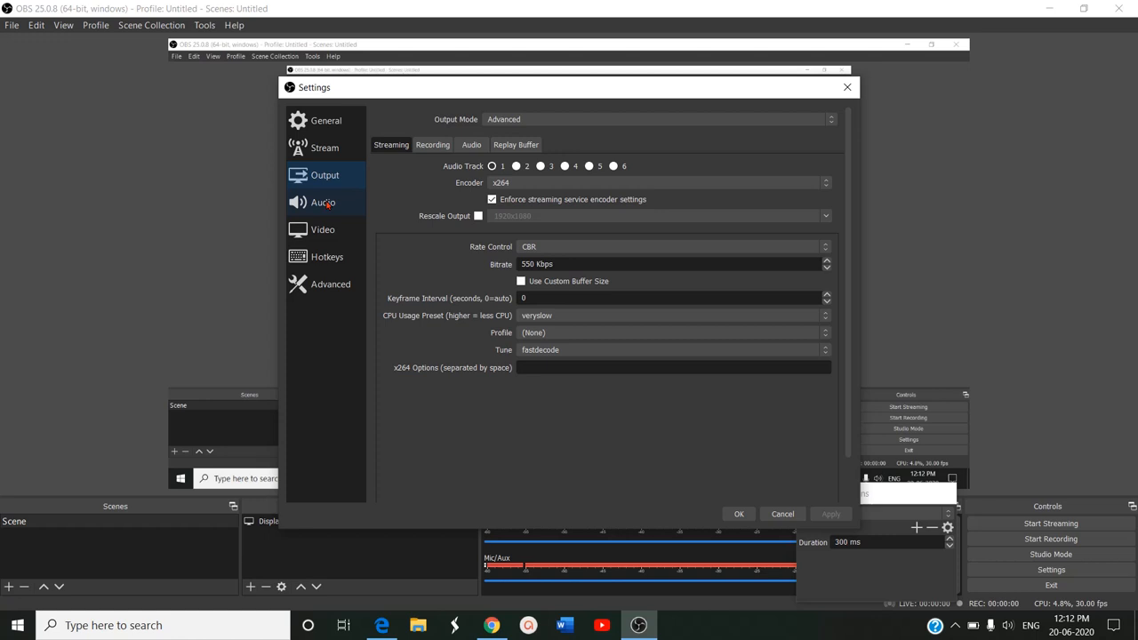
pyautogui.click(328, 257)
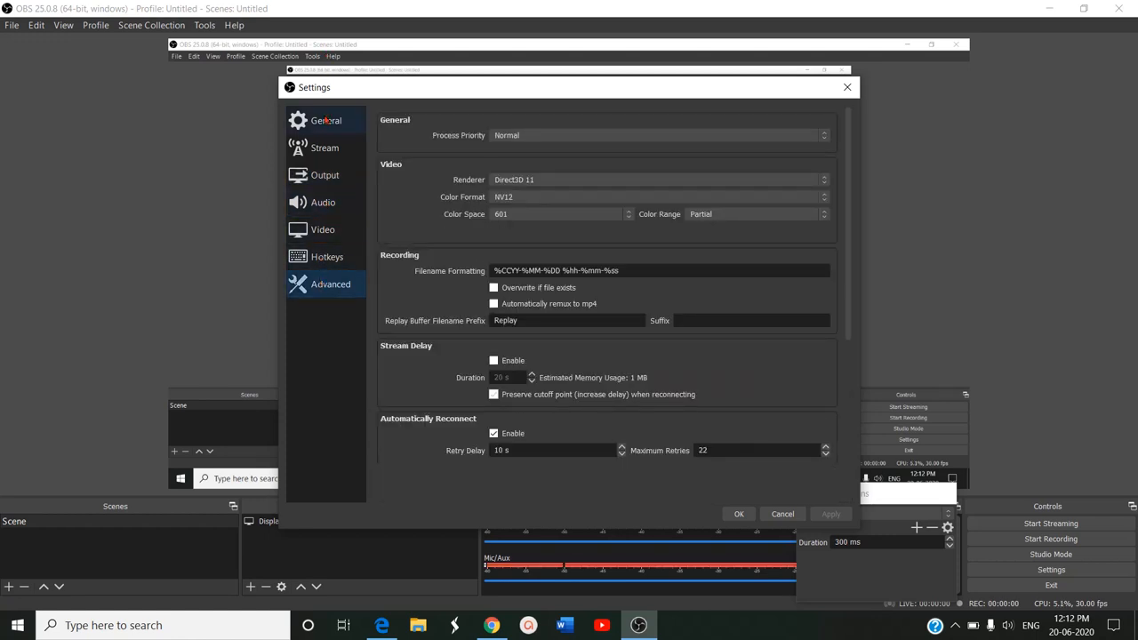
pyautogui.click(326, 120)
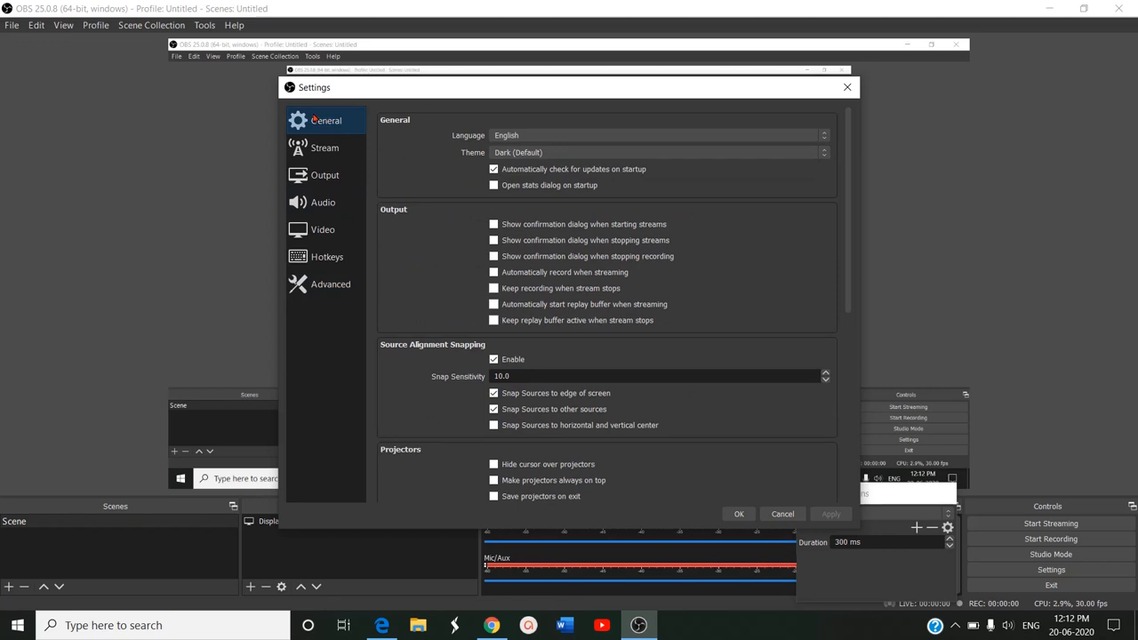
pyautogui.moveTo(616, 325)
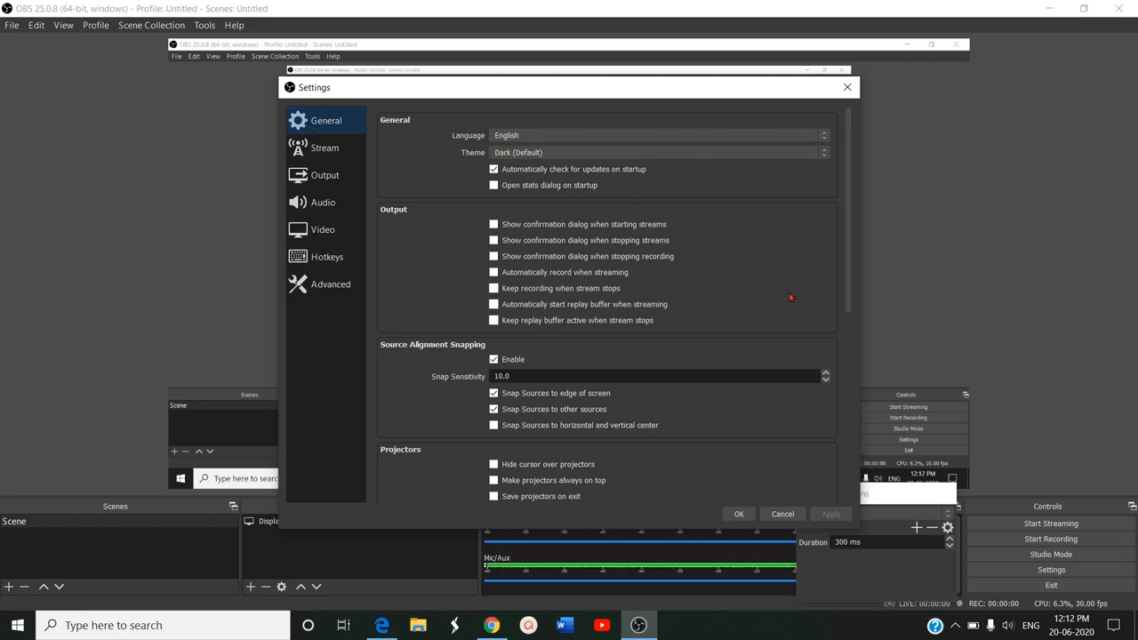
# Step: Toggle the start-stream confirmation on and off, then view the YouTube stream settings
pyautogui.click(494, 224)
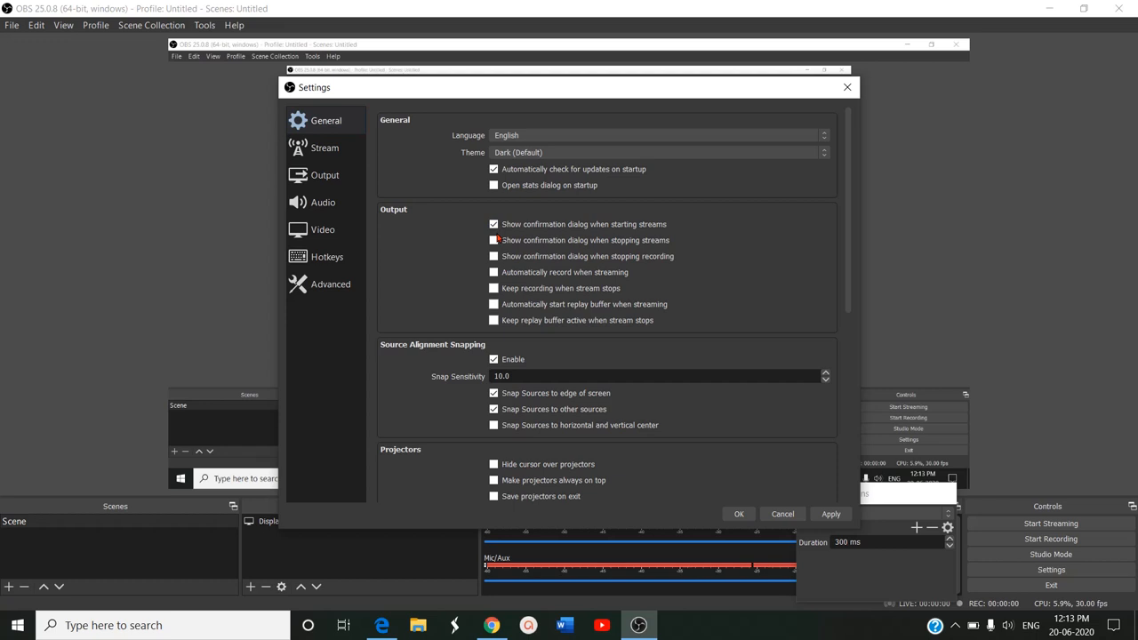
pyautogui.click(495, 224)
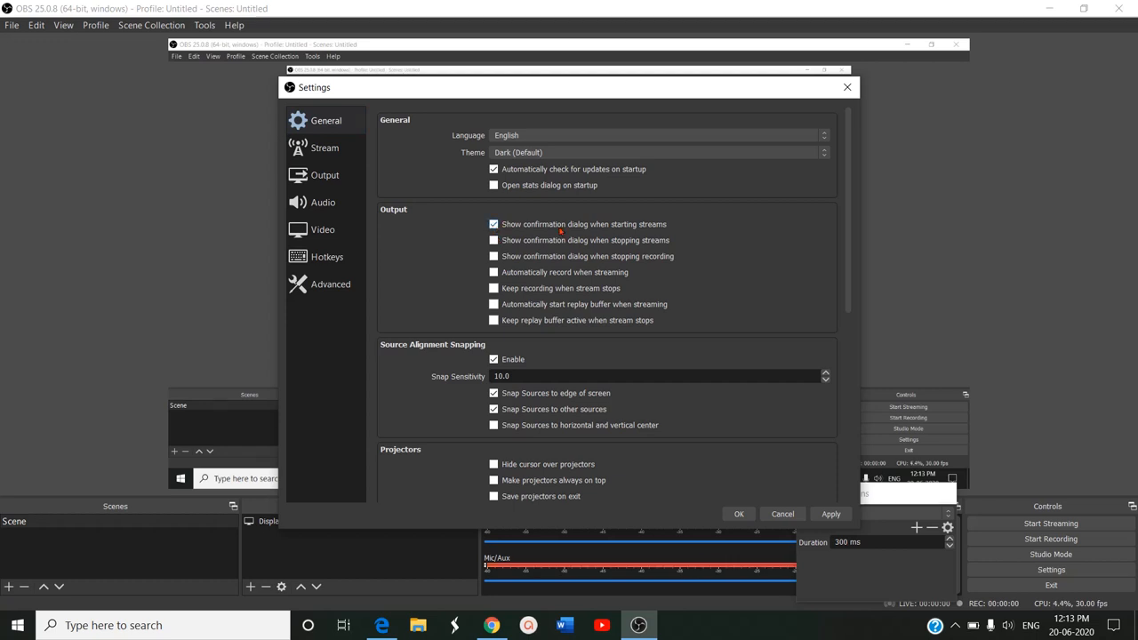
pyautogui.click(494, 224)
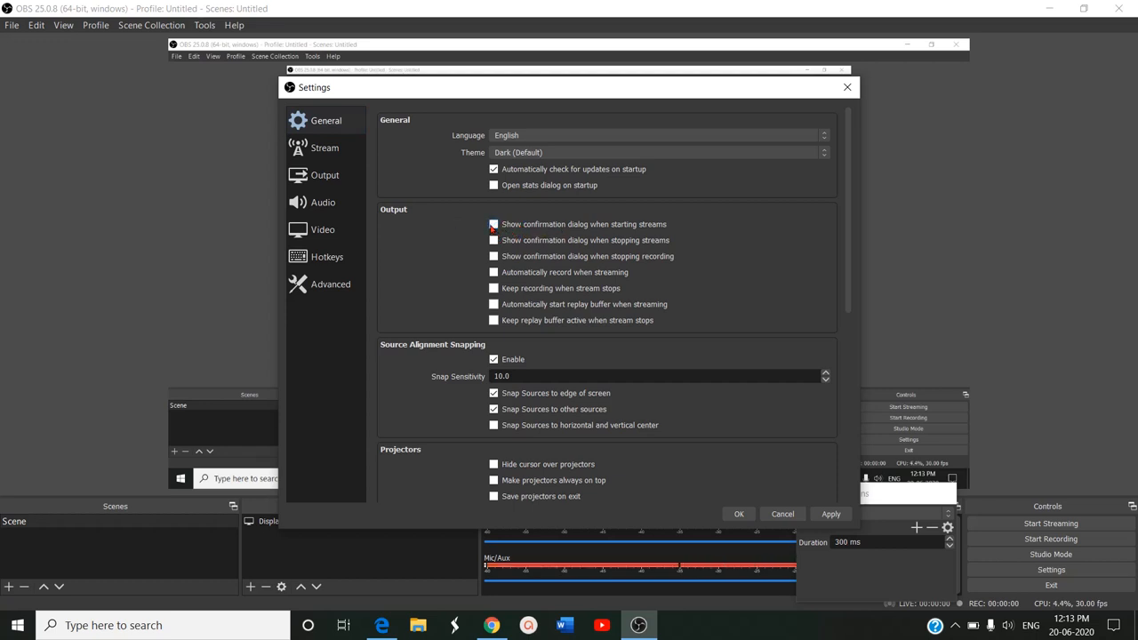
pyautogui.click(495, 224)
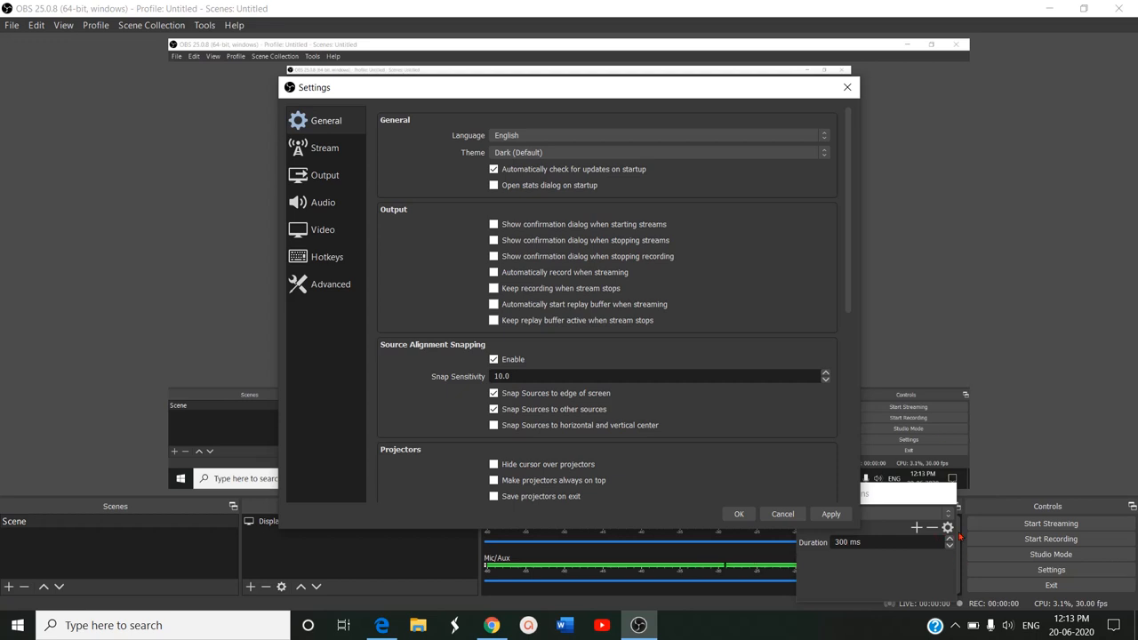
pyautogui.moveTo(1091, 545)
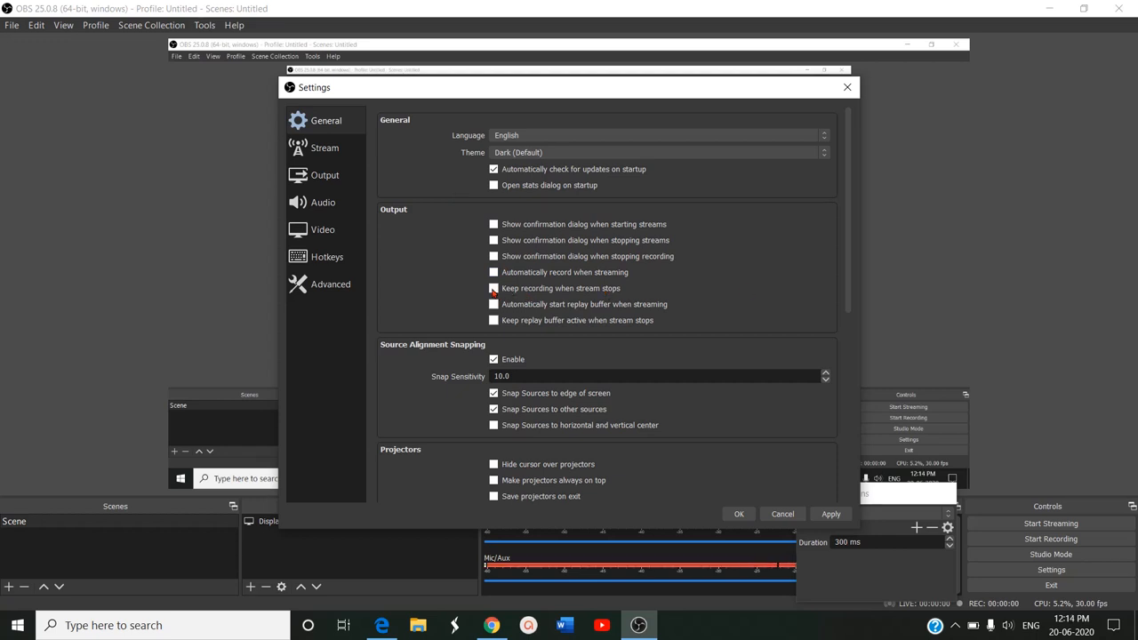
pyautogui.click(494, 288)
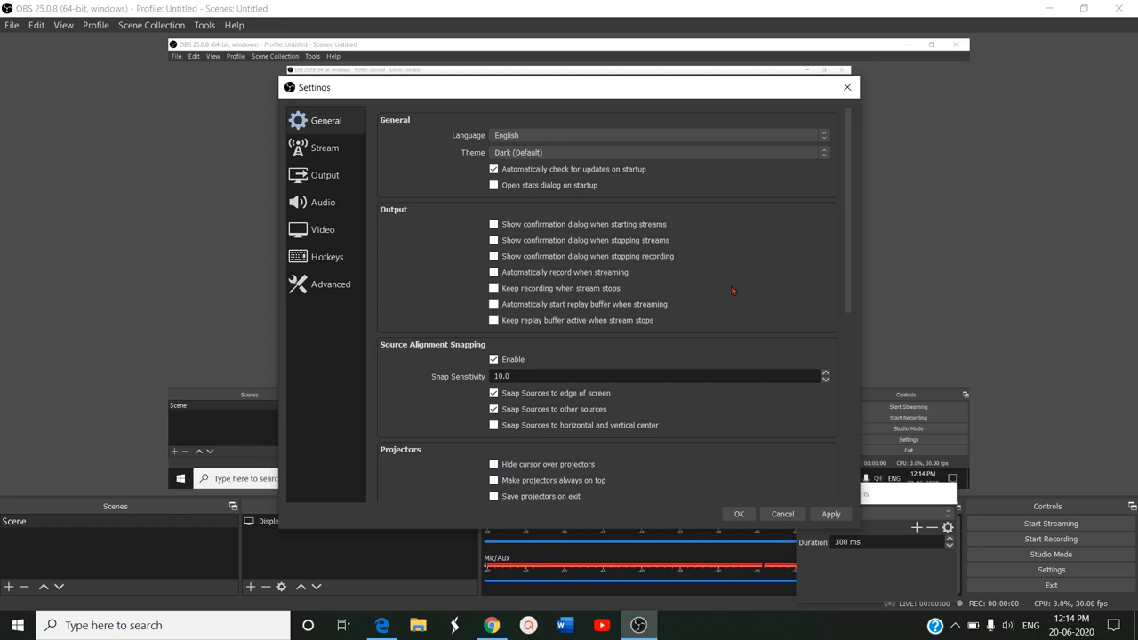
pyautogui.moveTo(754, 285)
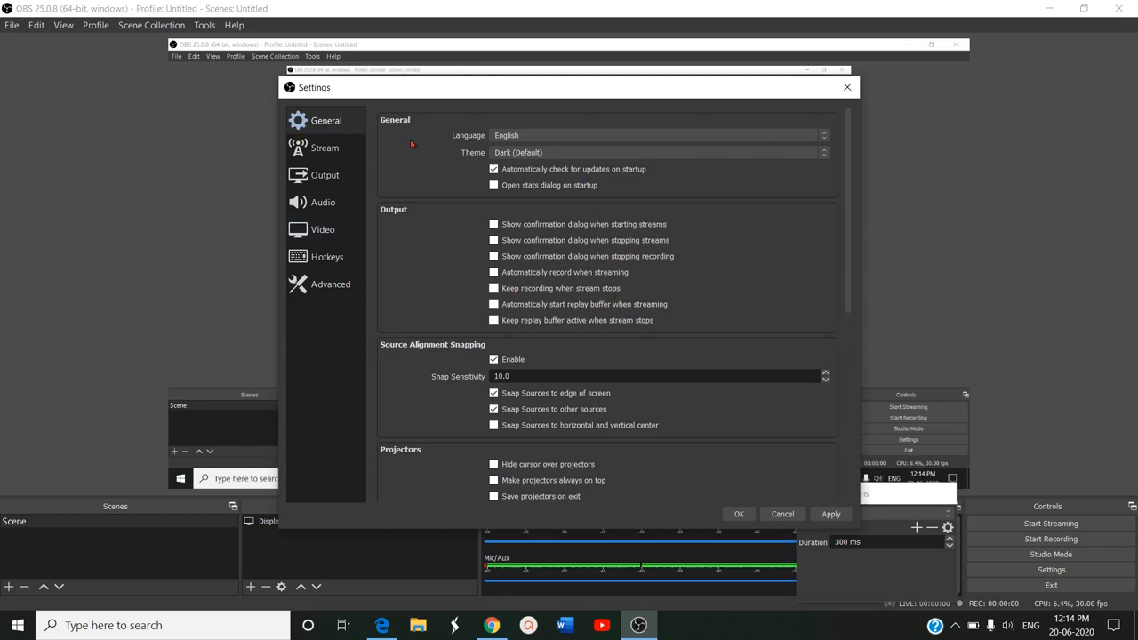
pyautogui.click(325, 148)
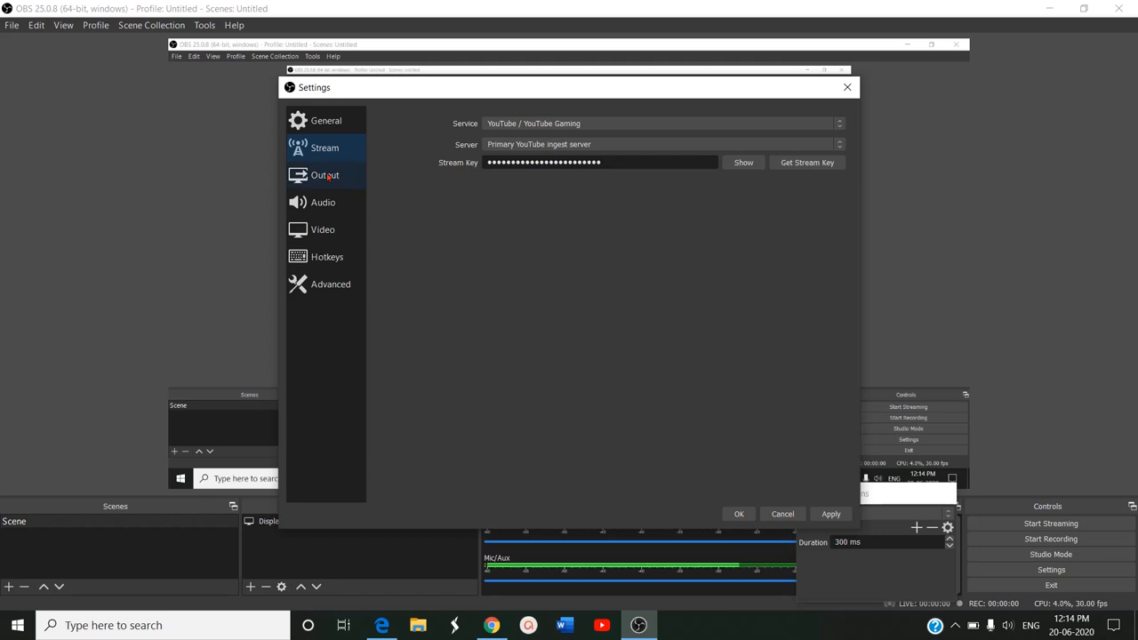
pyautogui.click(325, 175)
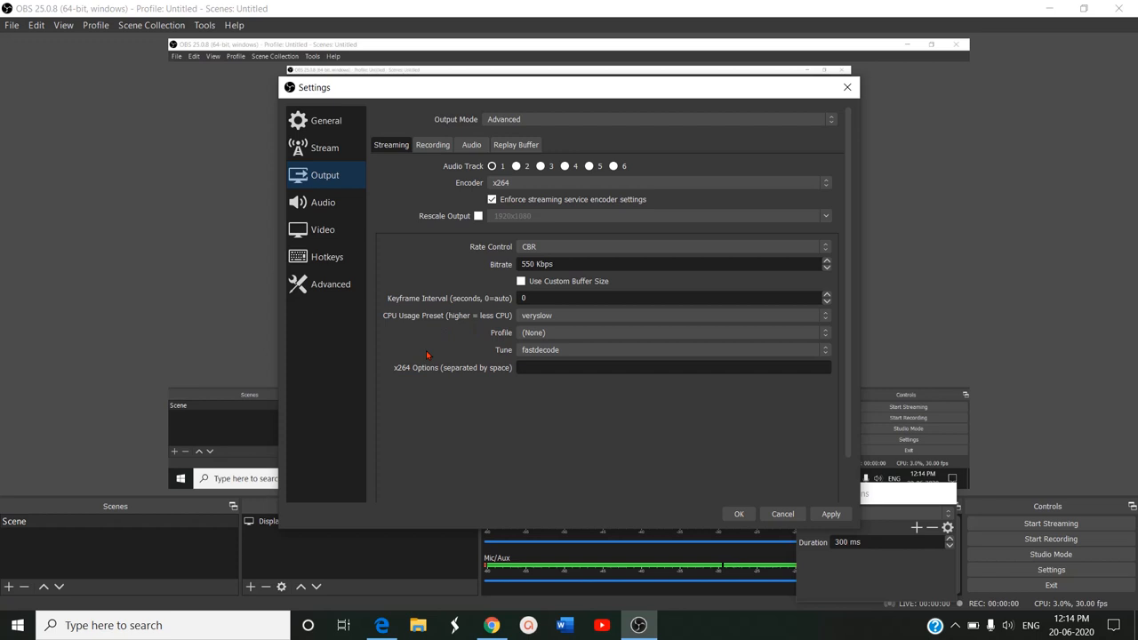
pyautogui.moveTo(401, 394)
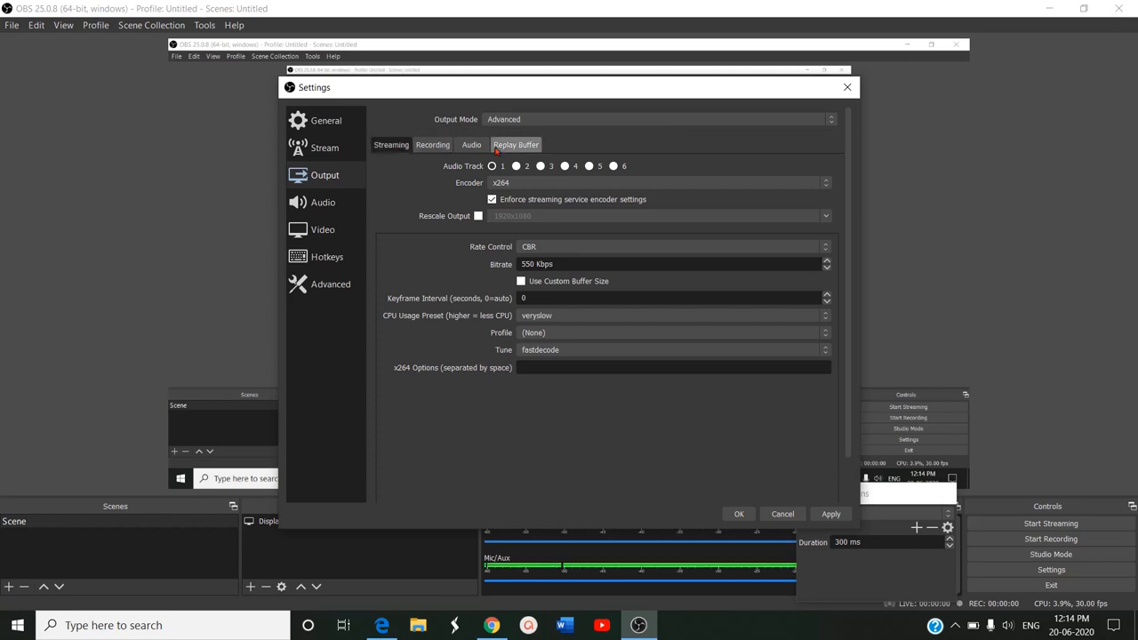
# Step: Browse the Recording and Audio output tabs, then list the streaming encoders
pyautogui.click(433, 144)
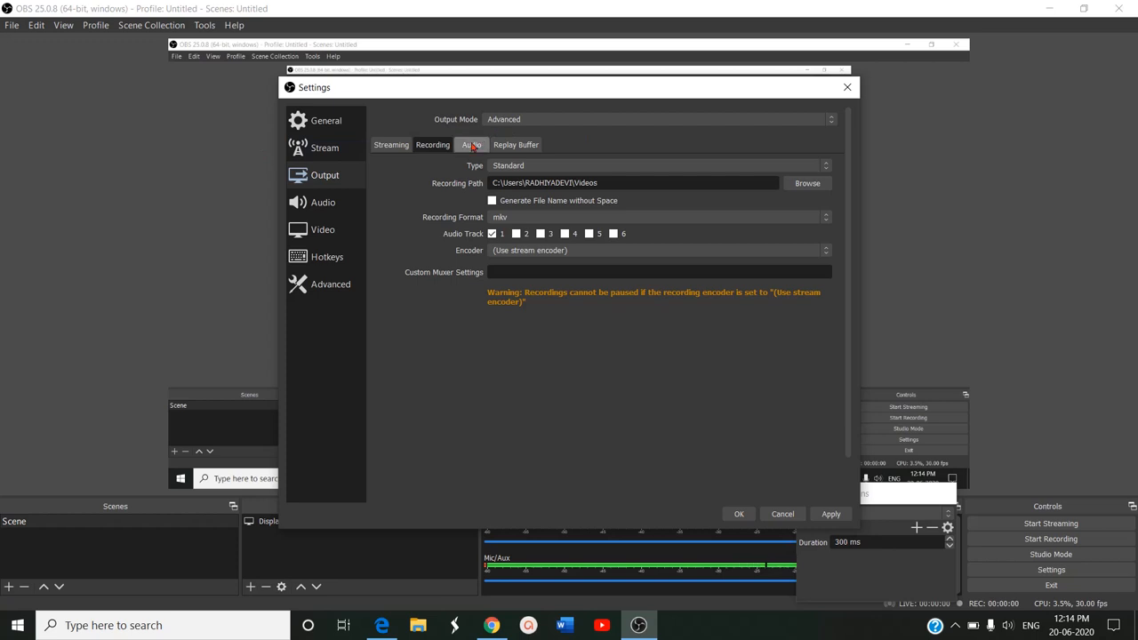
pyautogui.click(471, 144)
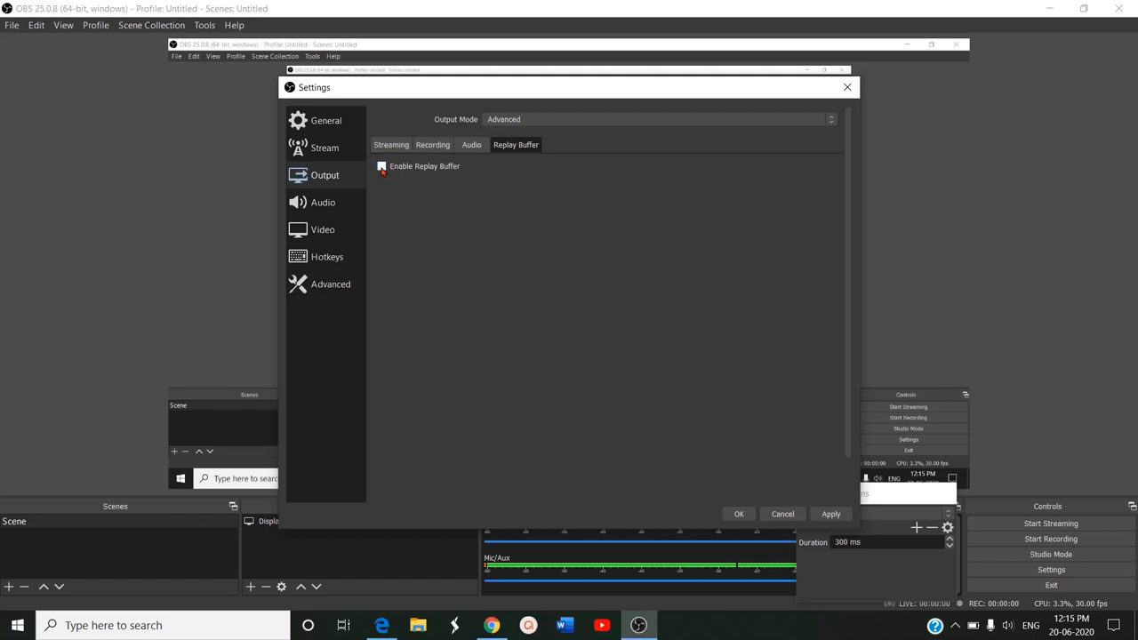
pyautogui.click(471, 144)
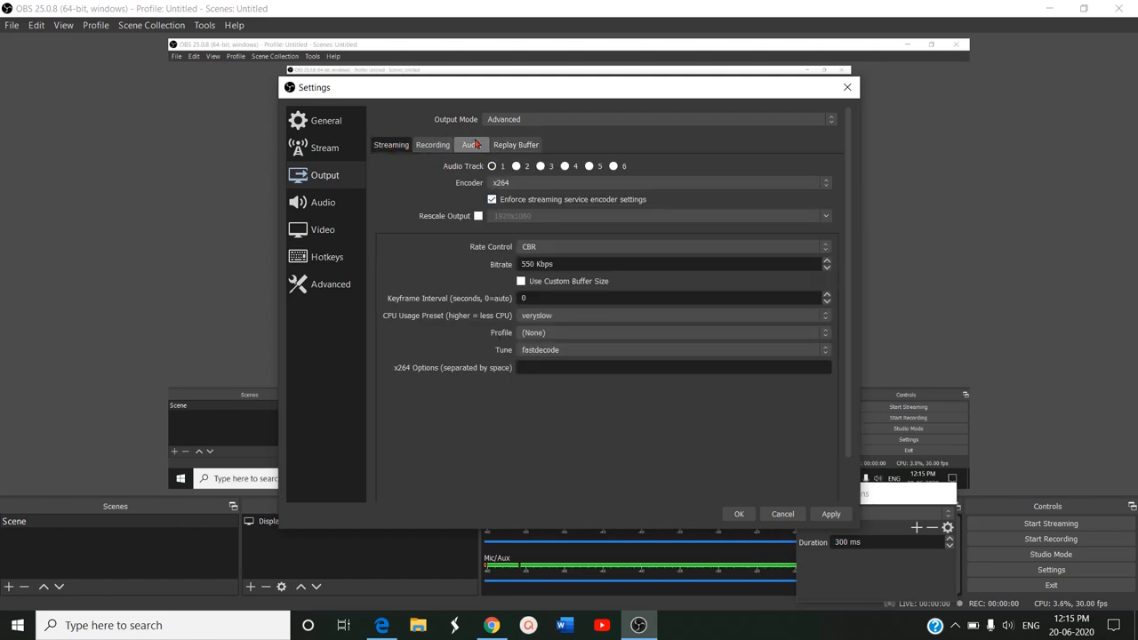
pyautogui.click(660, 182)
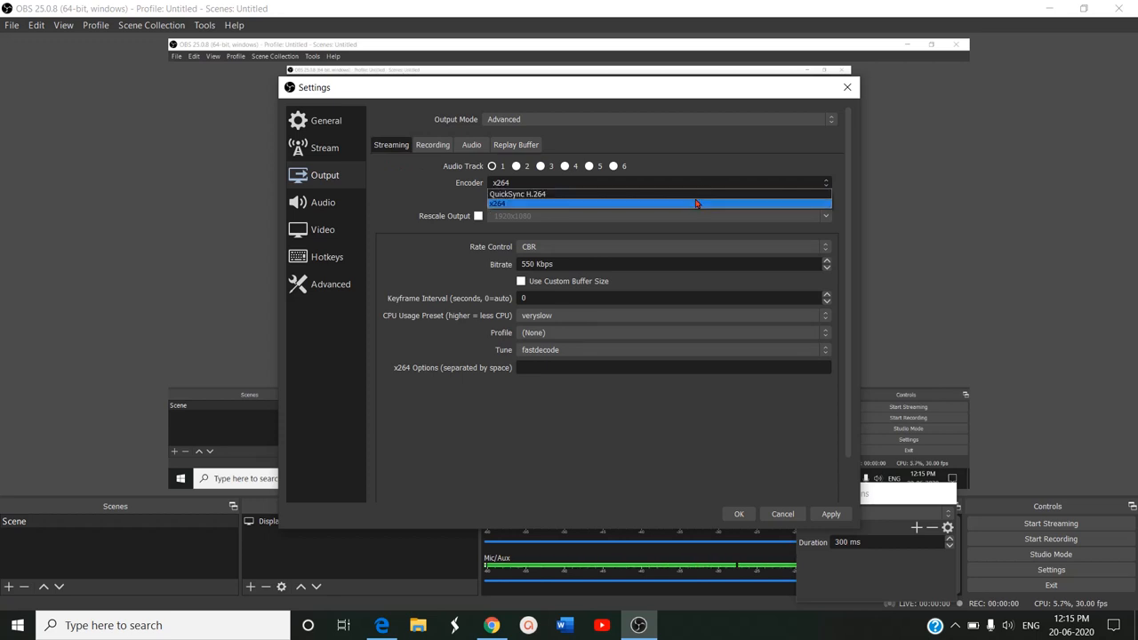
# Step: Check the encoder and CPU preset lists, keeping x264 and veryslow, then show Audio settings
pyautogui.click(661, 203)
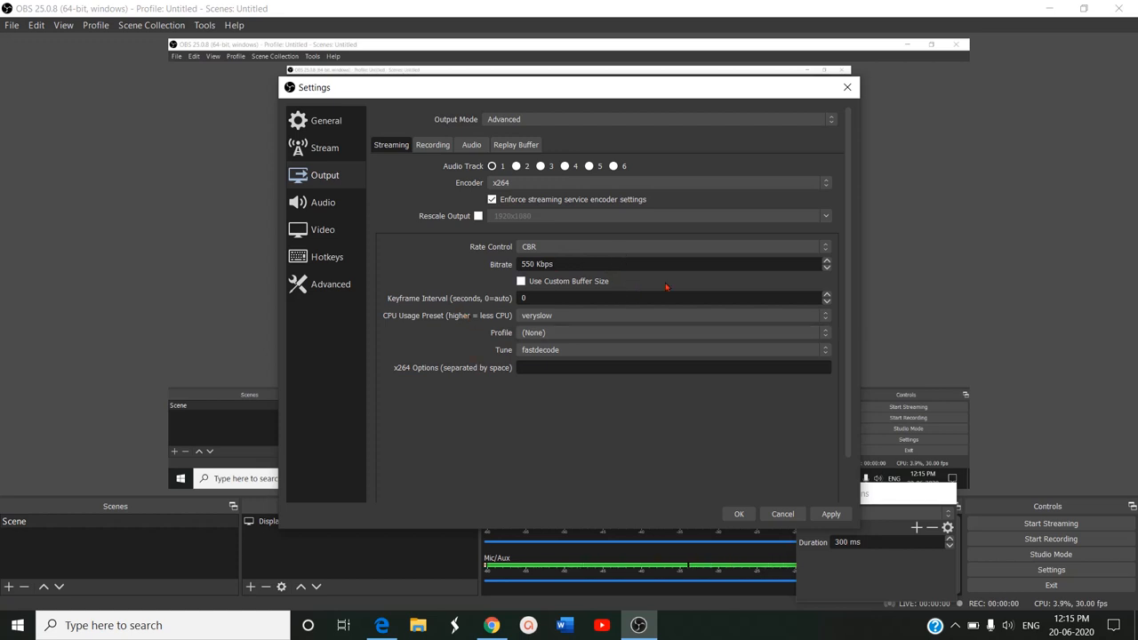
pyautogui.moveTo(695, 291)
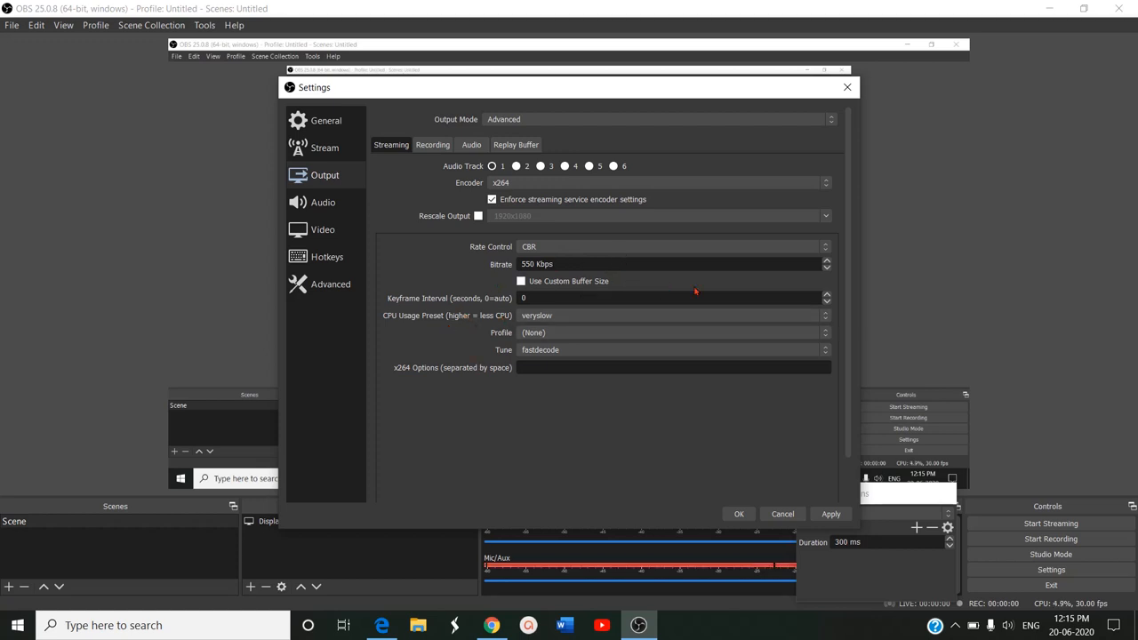
pyautogui.click(672, 316)
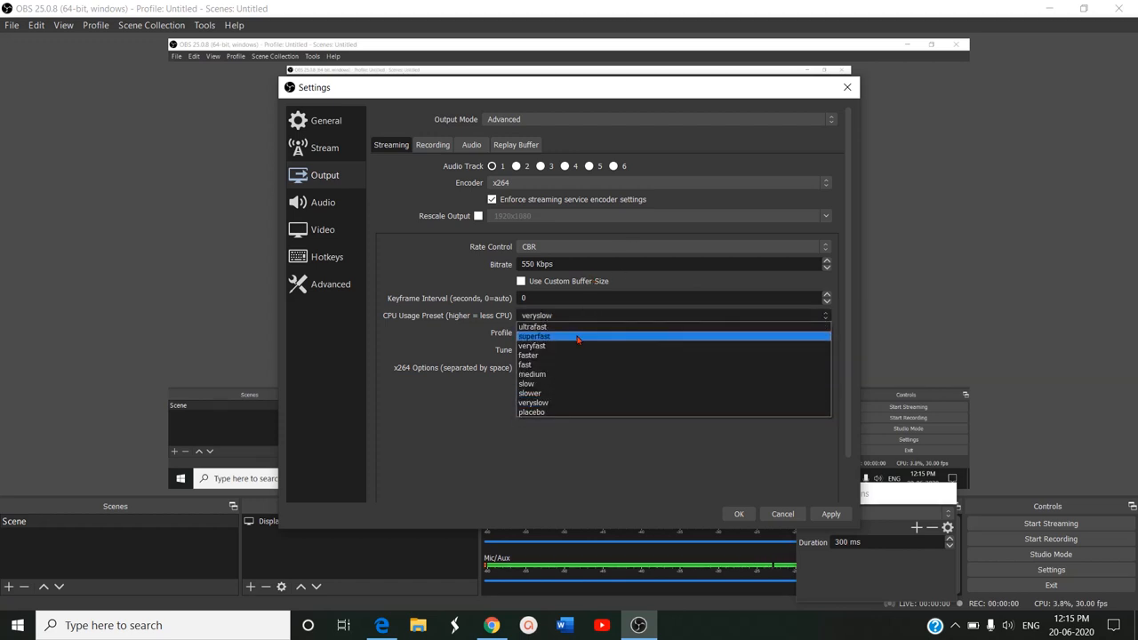
pyautogui.moveTo(578, 373)
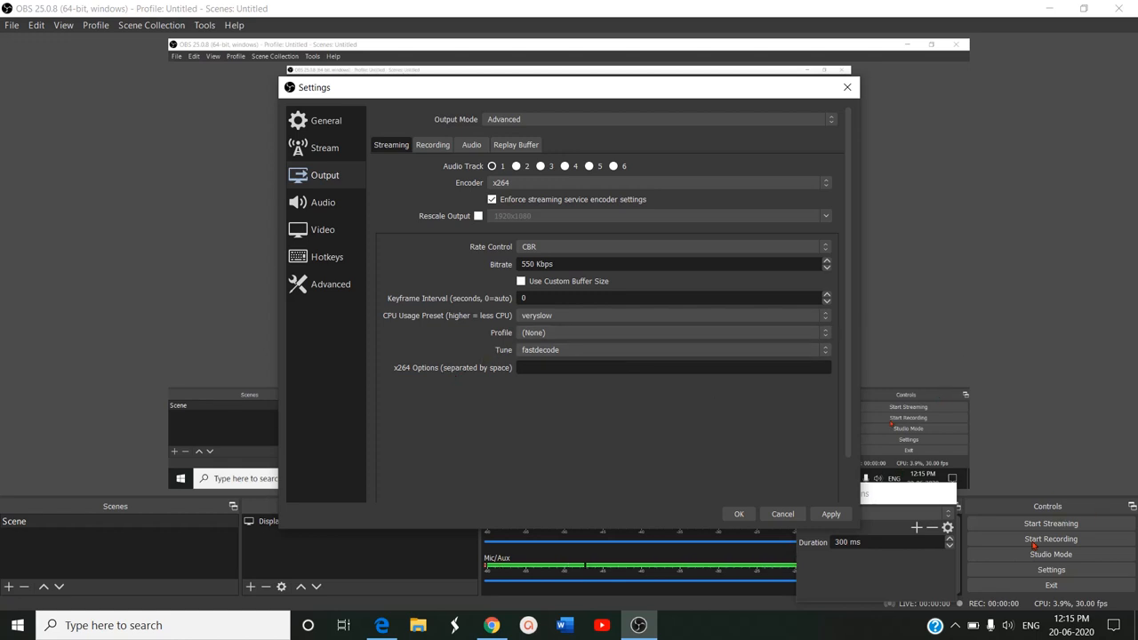
pyautogui.click(323, 201)
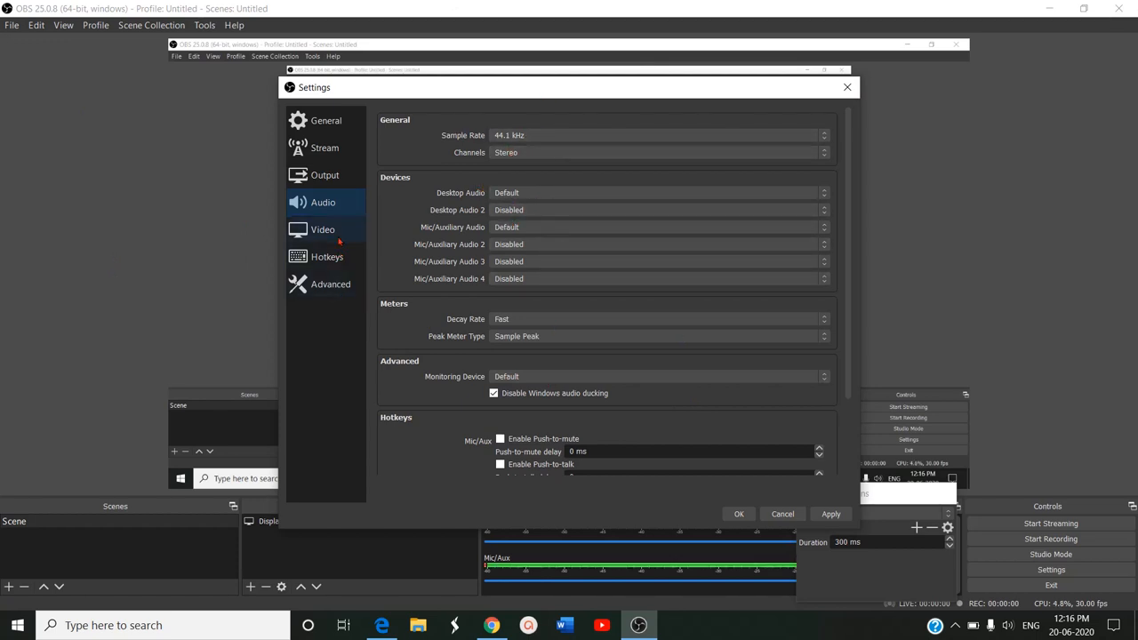
# Step: Show the Video page with 1920x1080 base and 852x480 output at 30 FPS
pyautogui.click(322, 229)
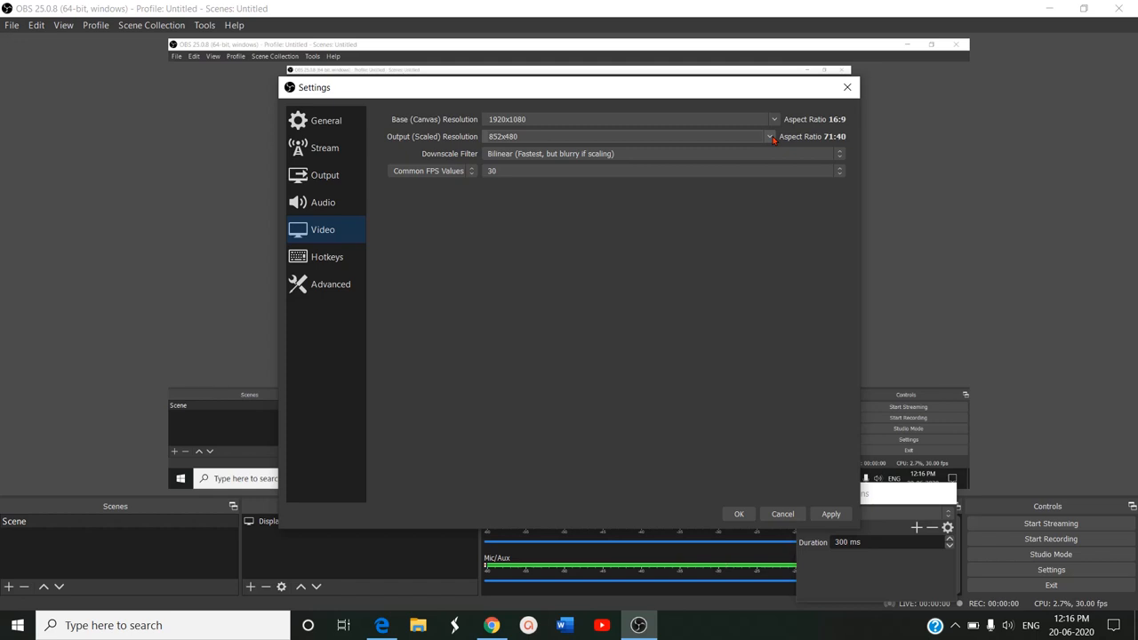
# Step: Review the output resolution list twice, keeping 852x480 as the scaled output resolution
pyautogui.click(769, 136)
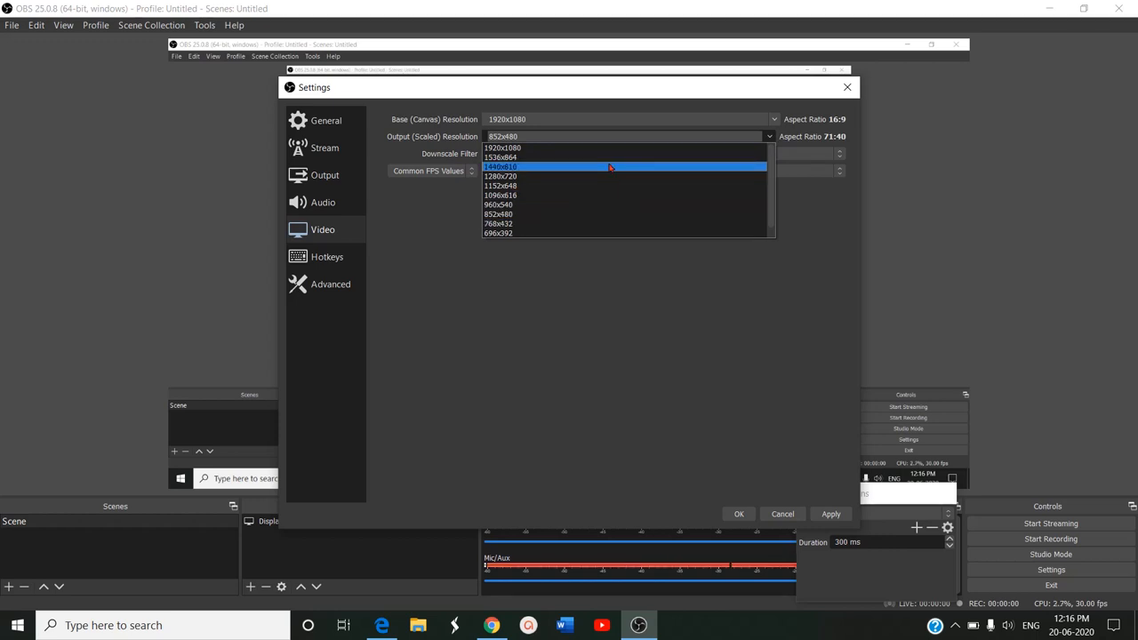
pyautogui.moveTo(609, 157)
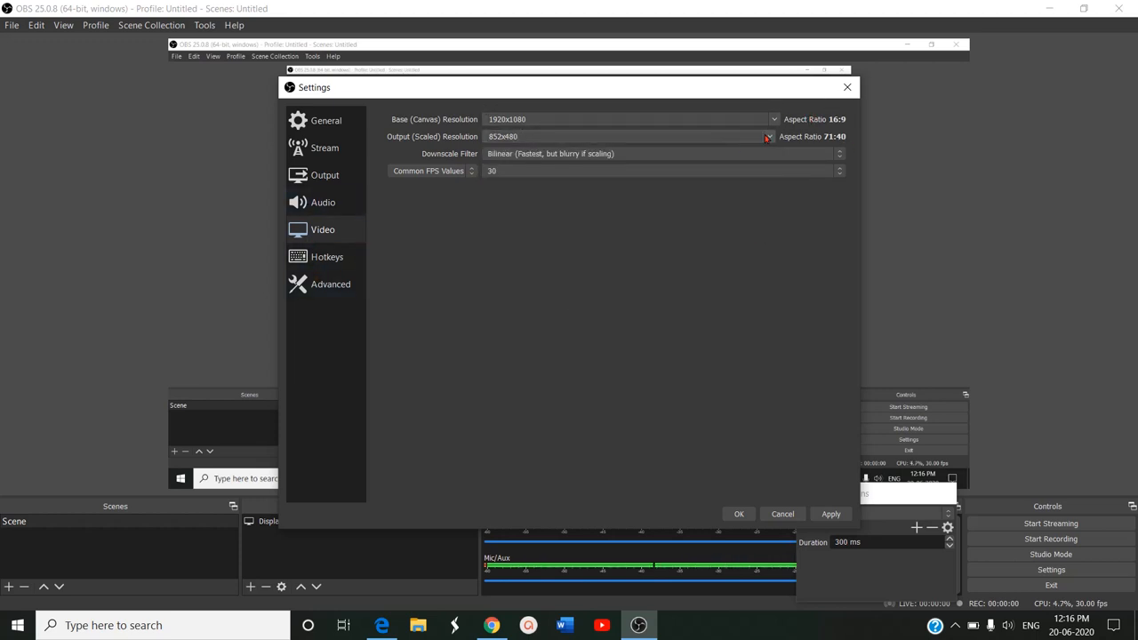
pyautogui.click(768, 136)
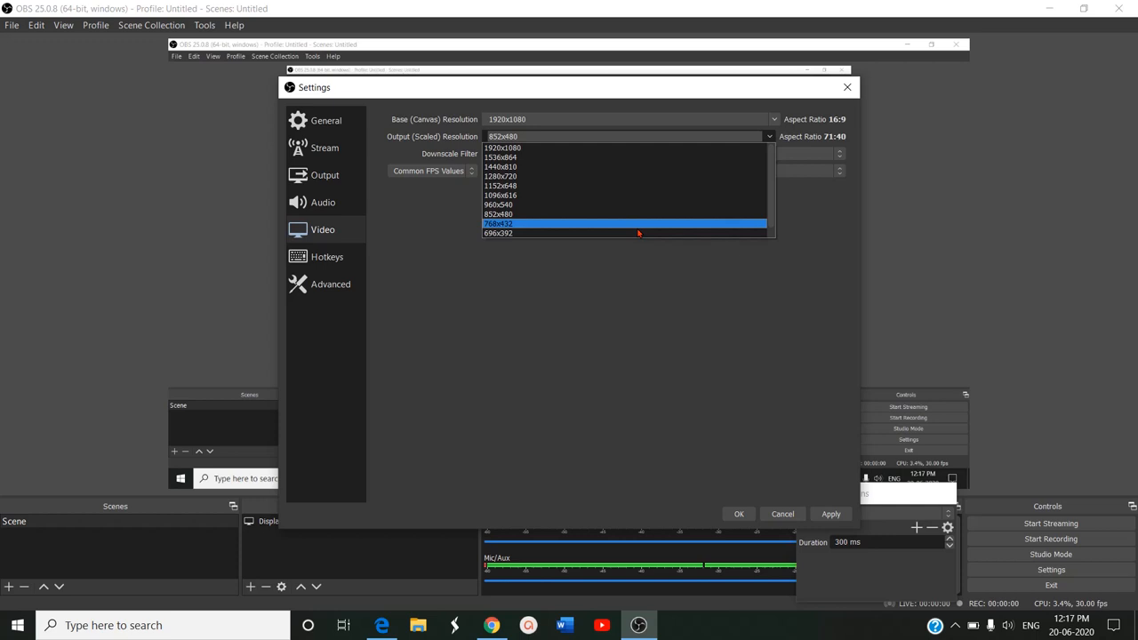
pyautogui.moveTo(637, 148)
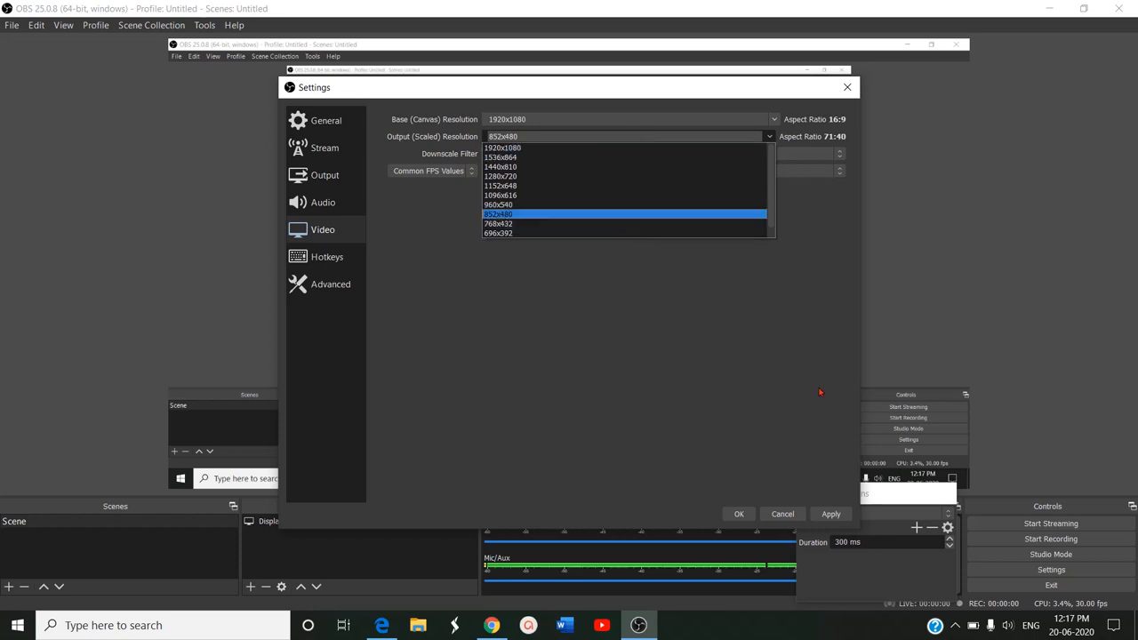
pyautogui.click(499, 213)
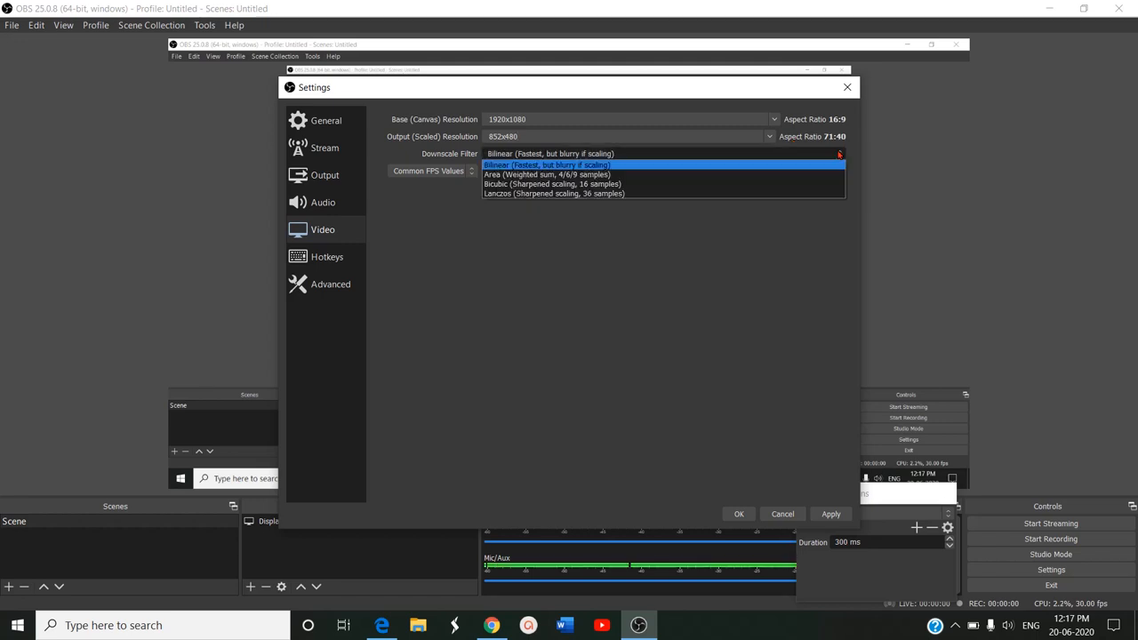
pyautogui.moveTo(547, 175)
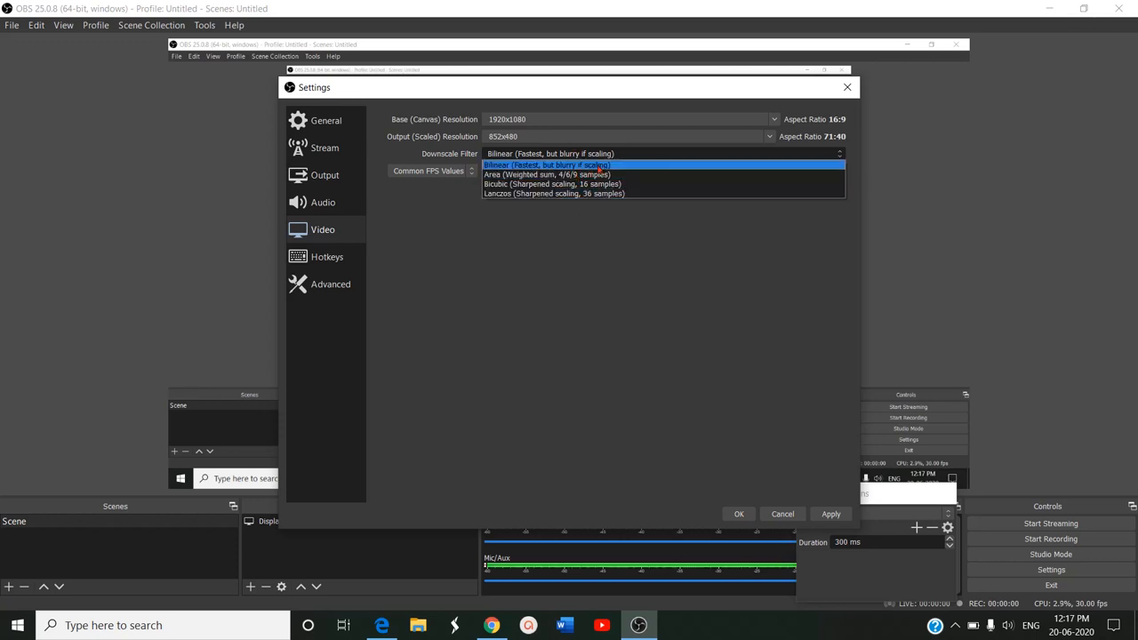
# Step: Confirm Bilinear (Fastest, but blurry if scaling) as the downscale filter
pyautogui.click(547, 165)
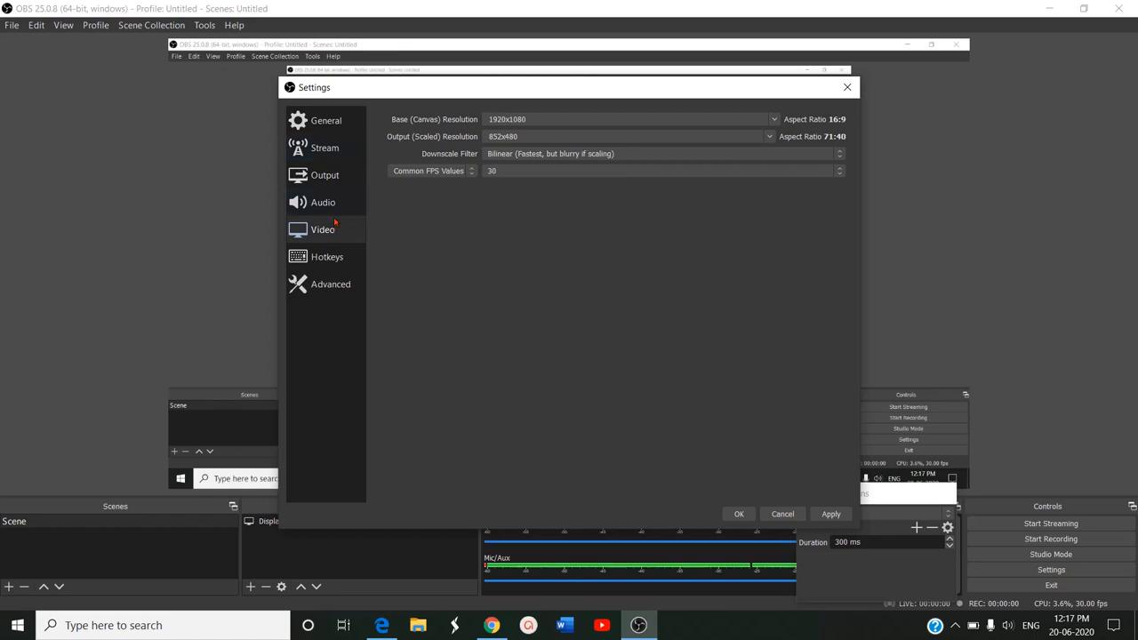
# Step: Compare the Output and Video pages, checking the x264 CBR streaming bitrate of 550 Kbps
pyautogui.click(324, 174)
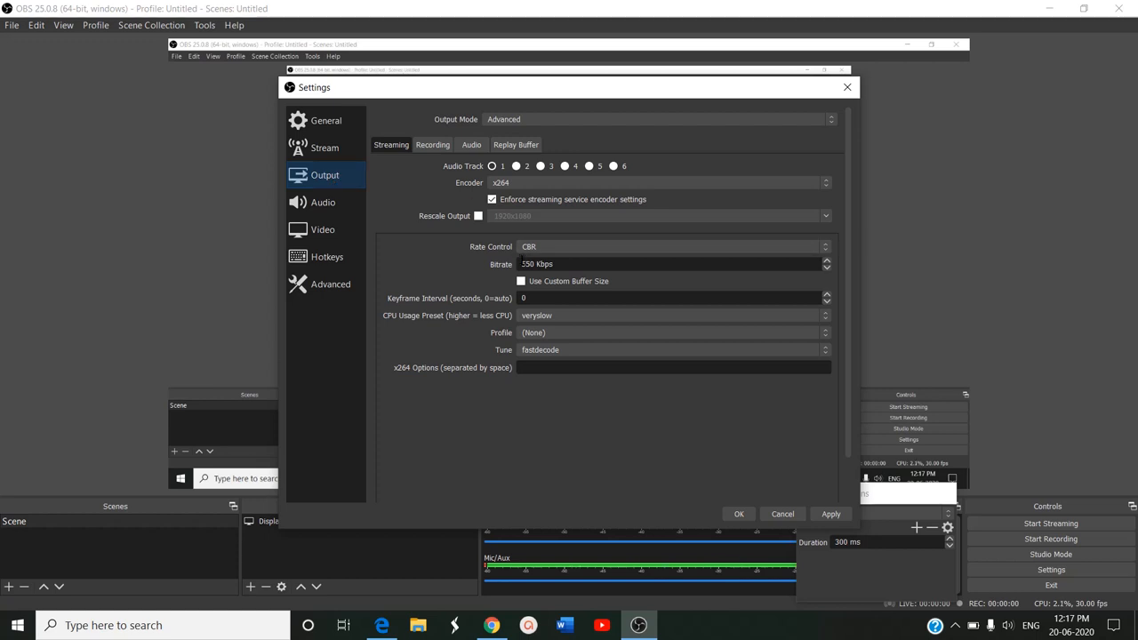
pyautogui.click(543, 264)
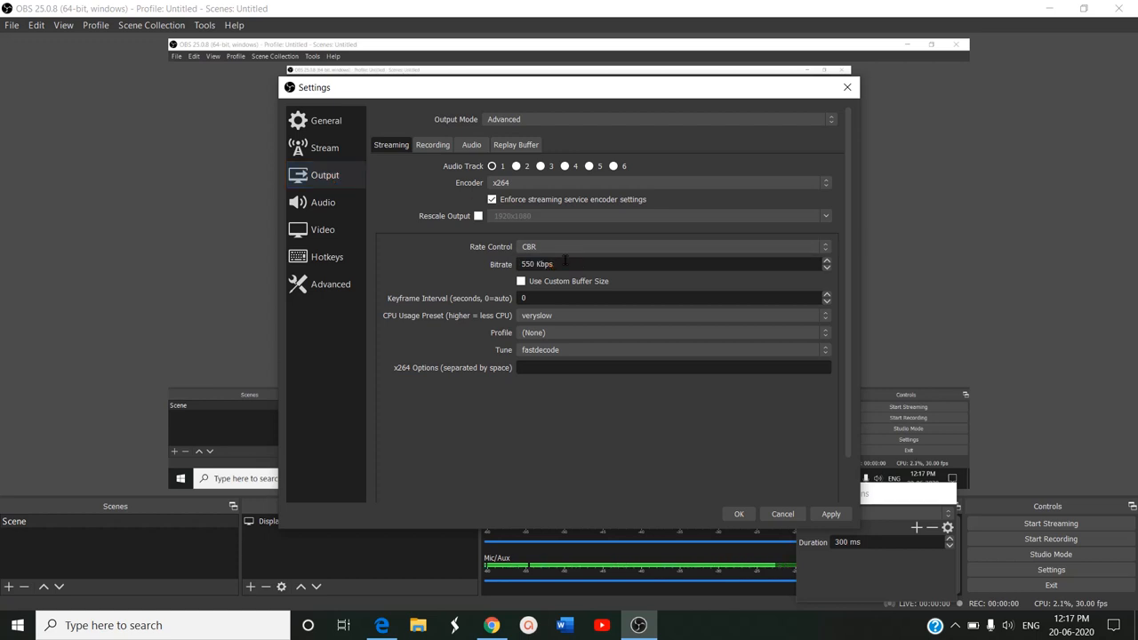
pyautogui.moveTo(323, 229)
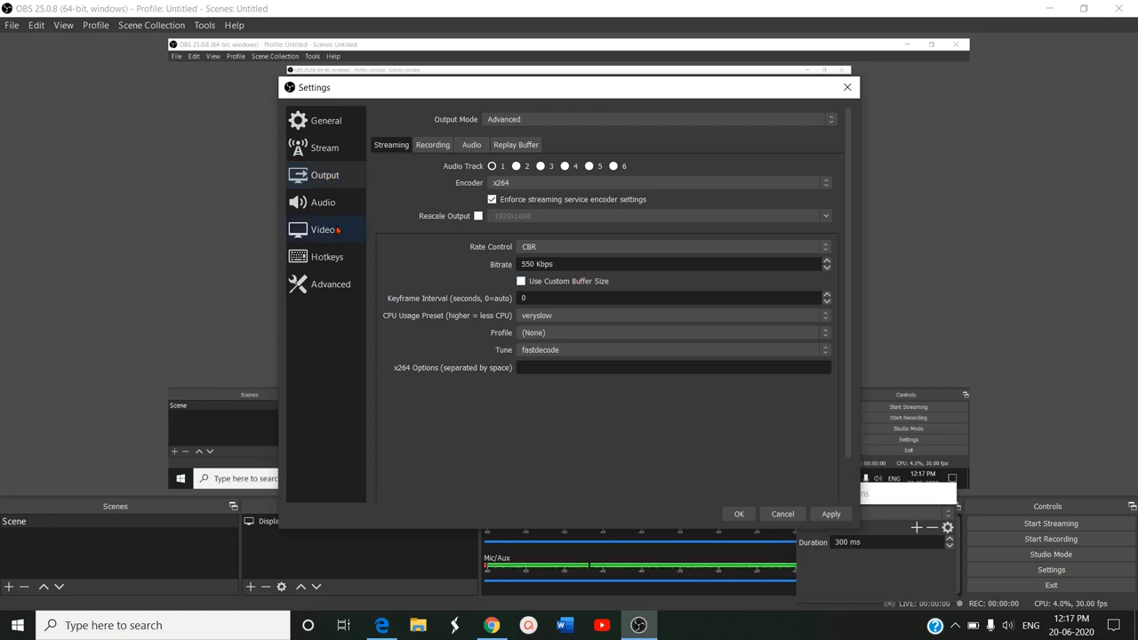
pyautogui.click(322, 230)
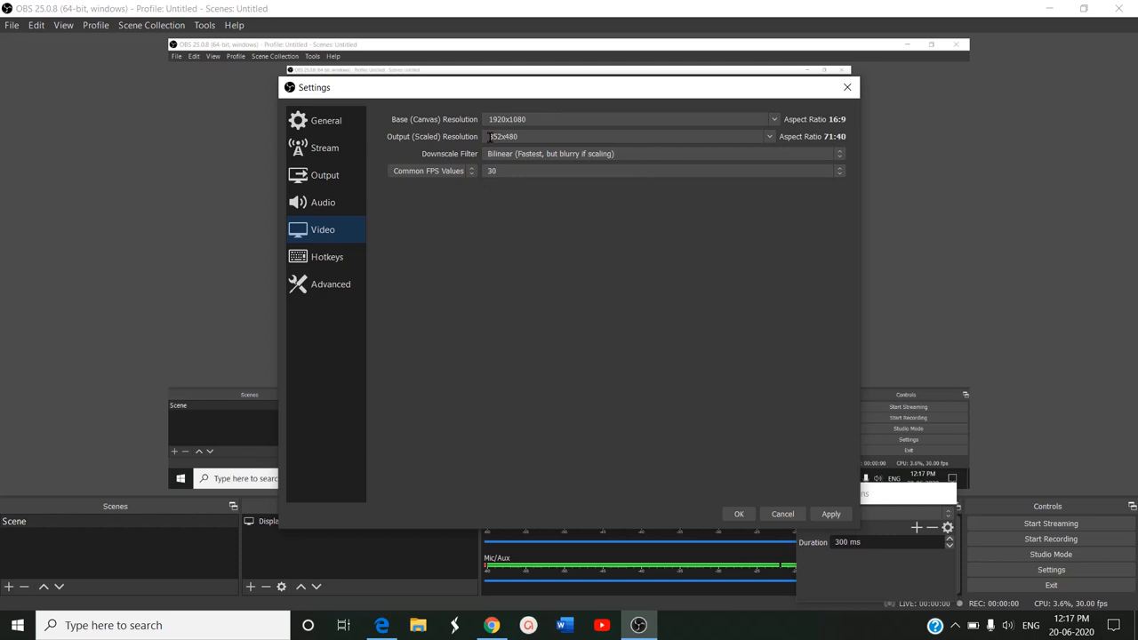
pyautogui.click(325, 174)
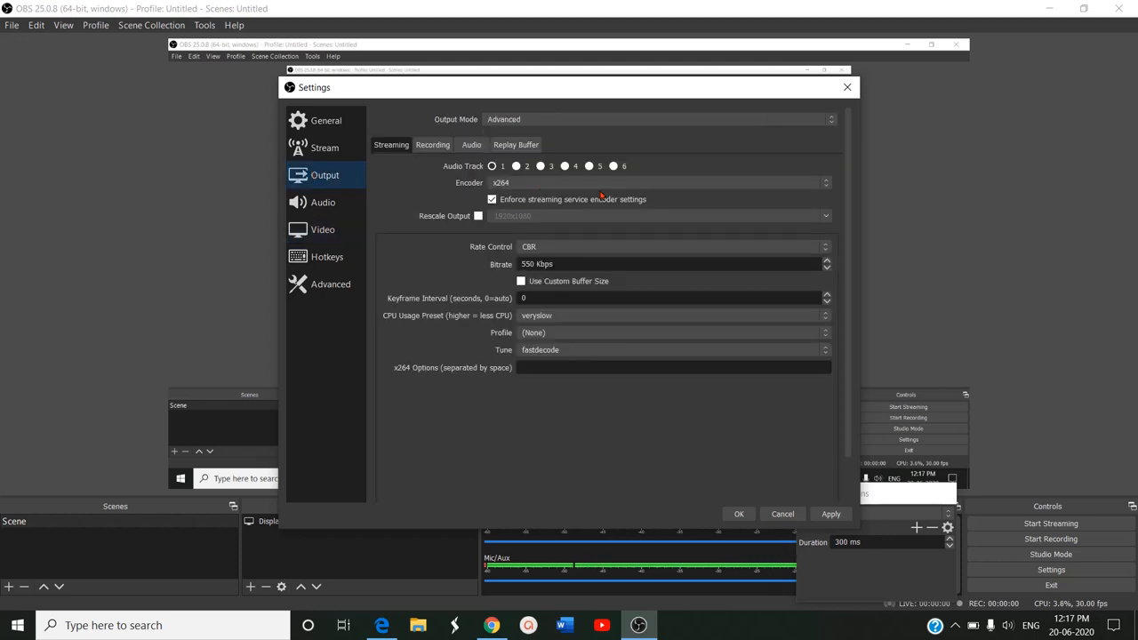
pyautogui.moveTo(321, 229)
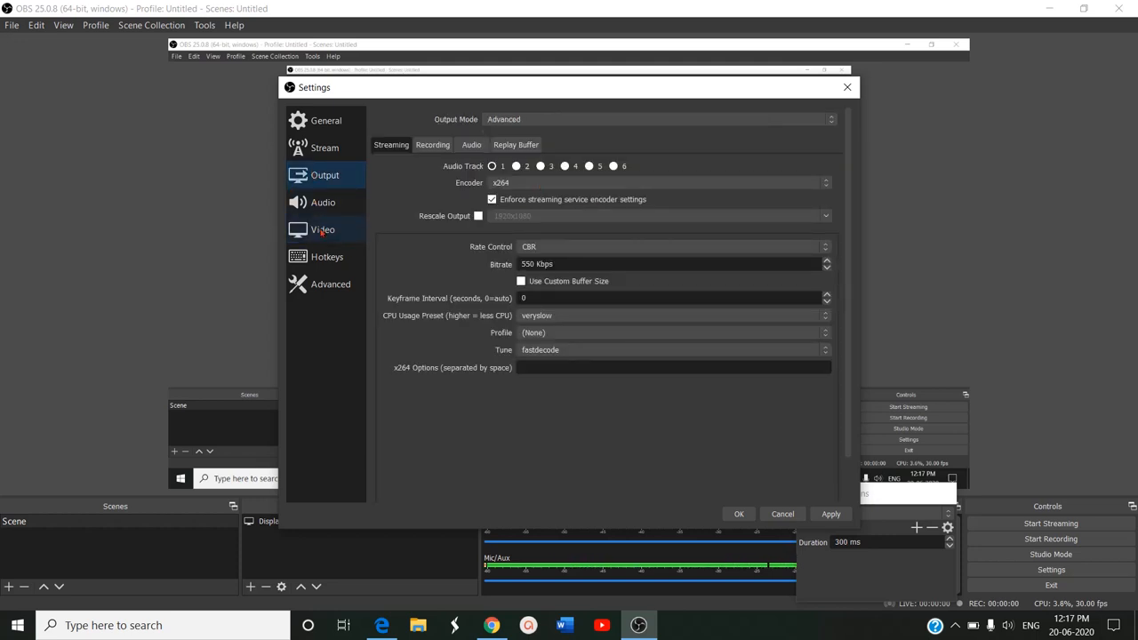